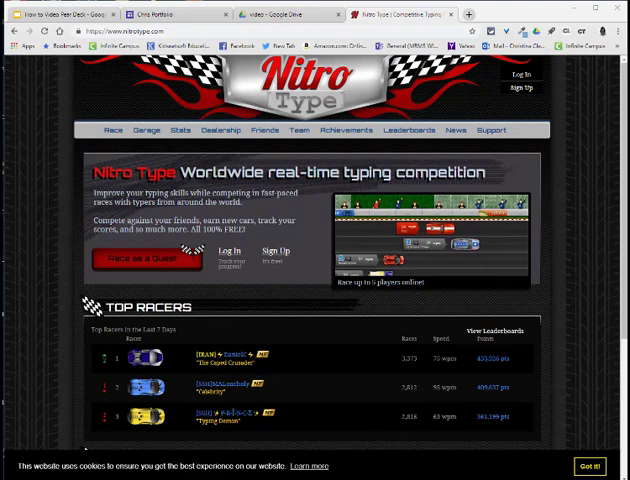
Check the Drive upload and the Nitro Type race results, ending back on the Drive video folder.
left_click(270, 14)
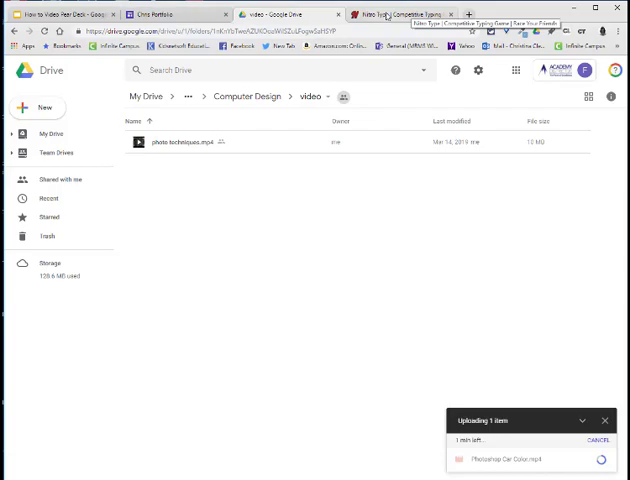
left_click(400, 14)
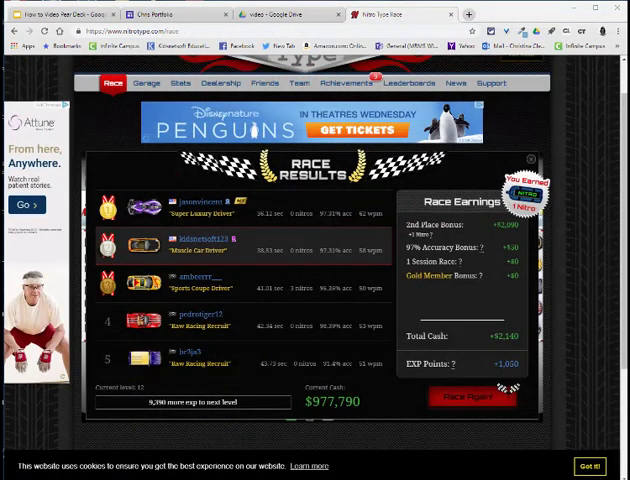
left_click(284, 14)
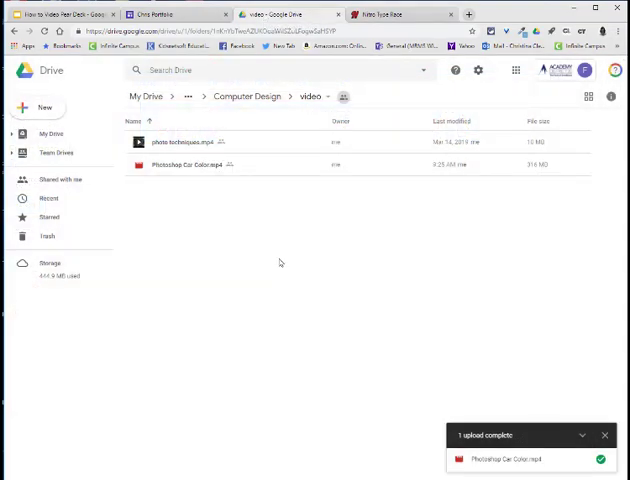
mouse_move(162, 168)
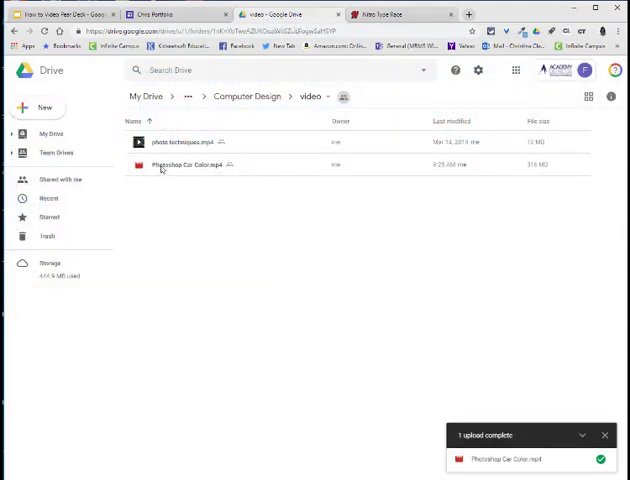
Get a shareable link for the uploaded video, then return to the portfolio site editor.
right_click(190, 164)
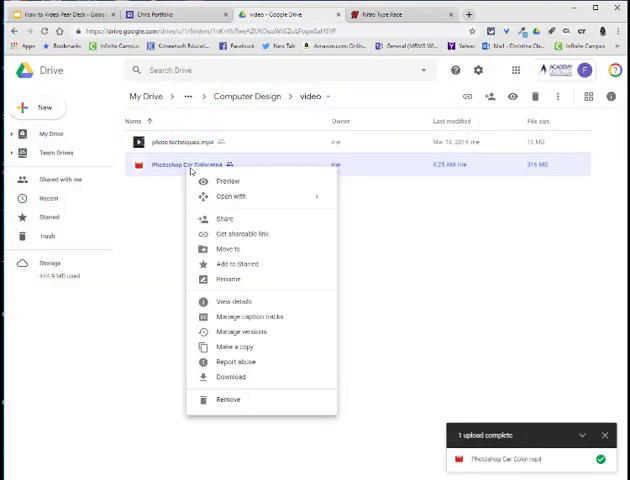
left_click(244, 232)
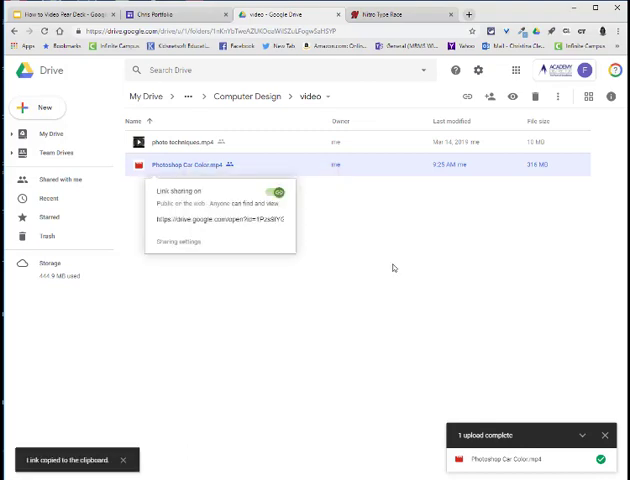
left_click(156, 14)
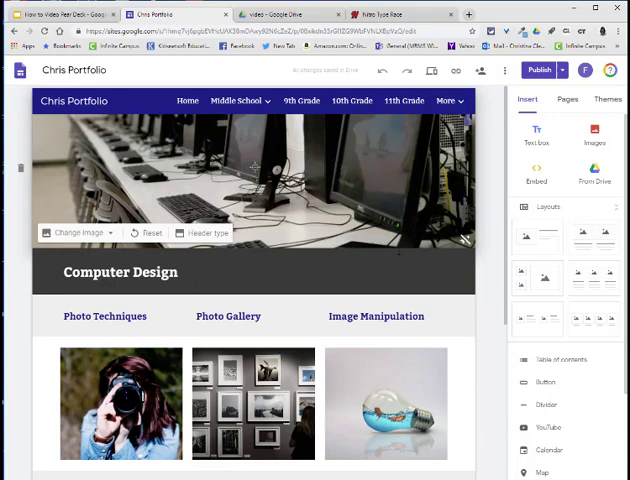
Link the How to Video image to the copied Drive video link.
scroll("down", 3)
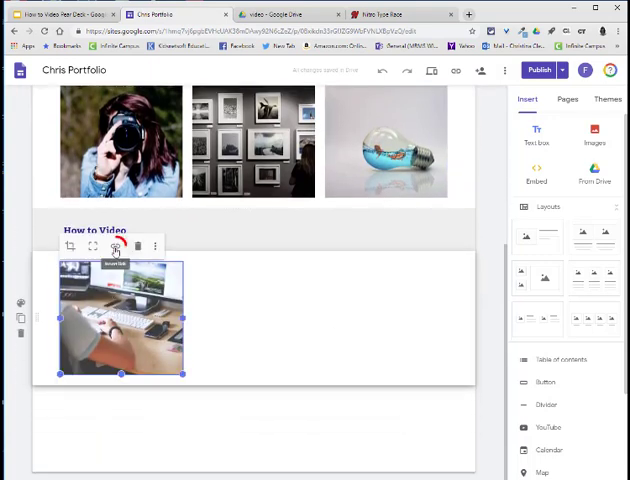
left_click(116, 246)
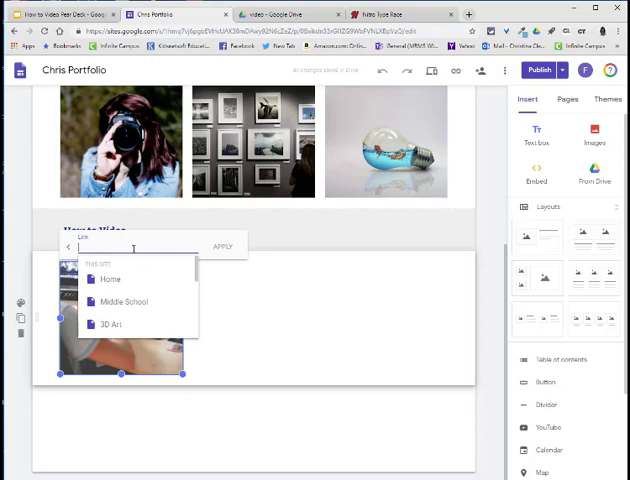
right_click(132, 246)
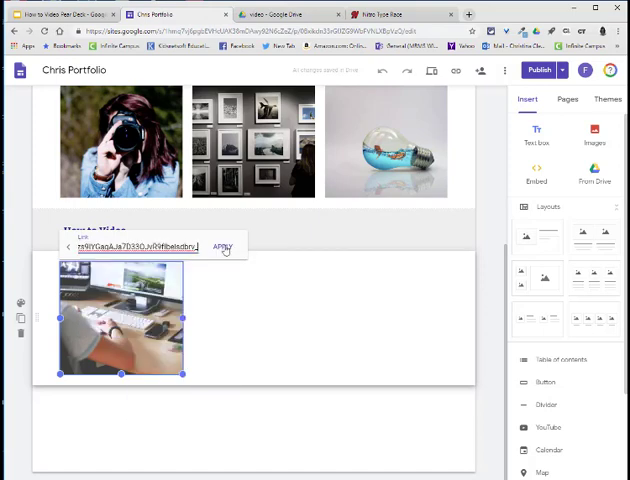
Publish the site and view the live published page.
left_click(538, 70)
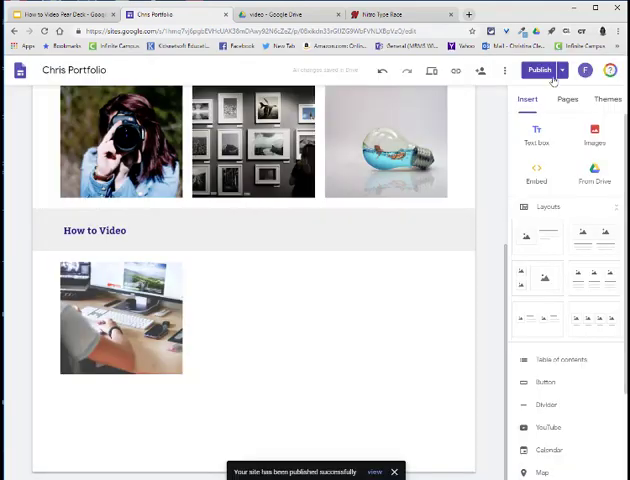
left_click(564, 70)
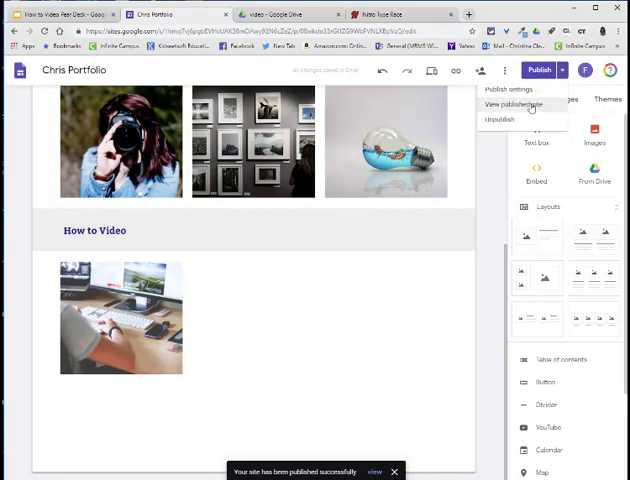
left_click(512, 104)
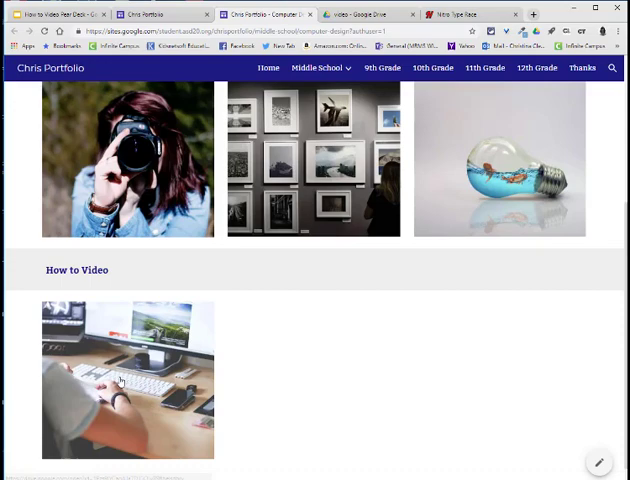